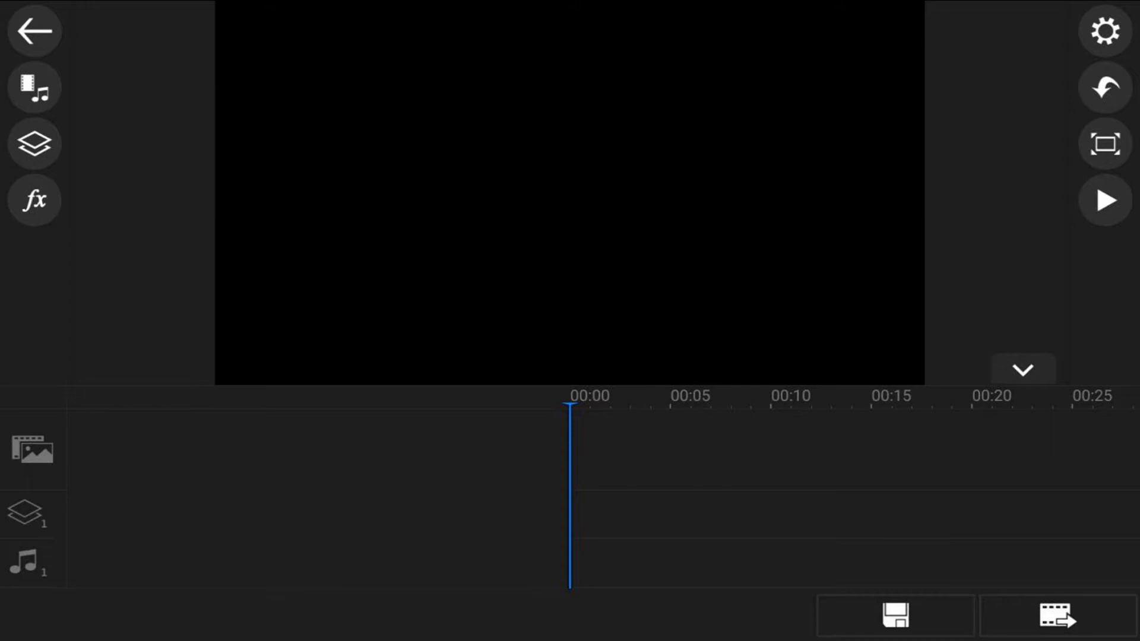
Reach PowerDirector's Settings page from the gear menu at top right
click(1106, 31)
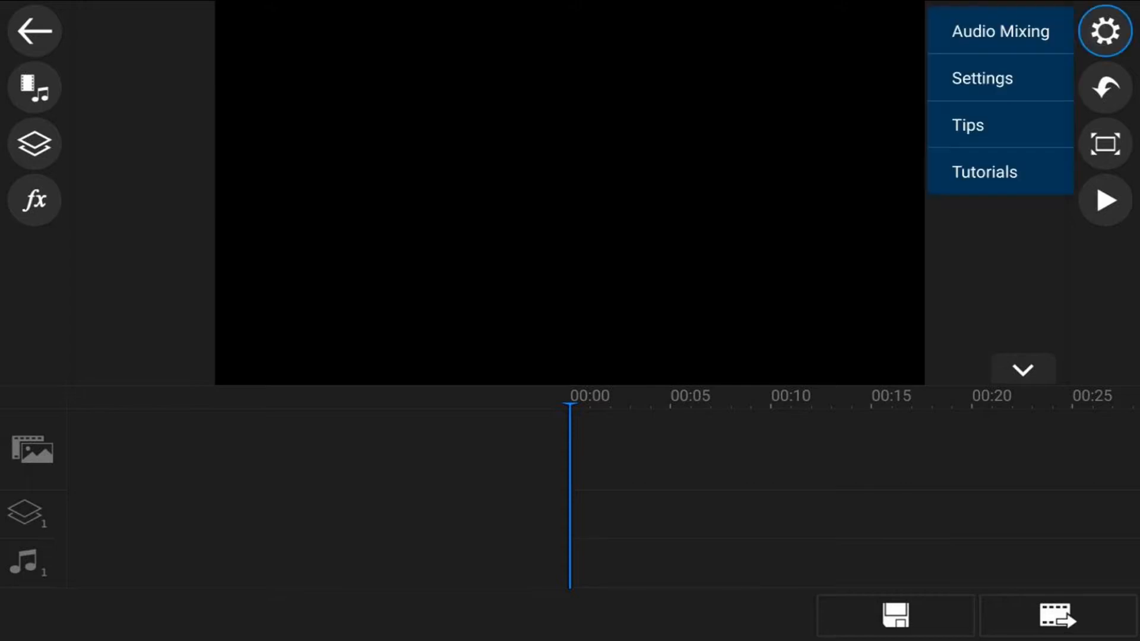
click(981, 78)
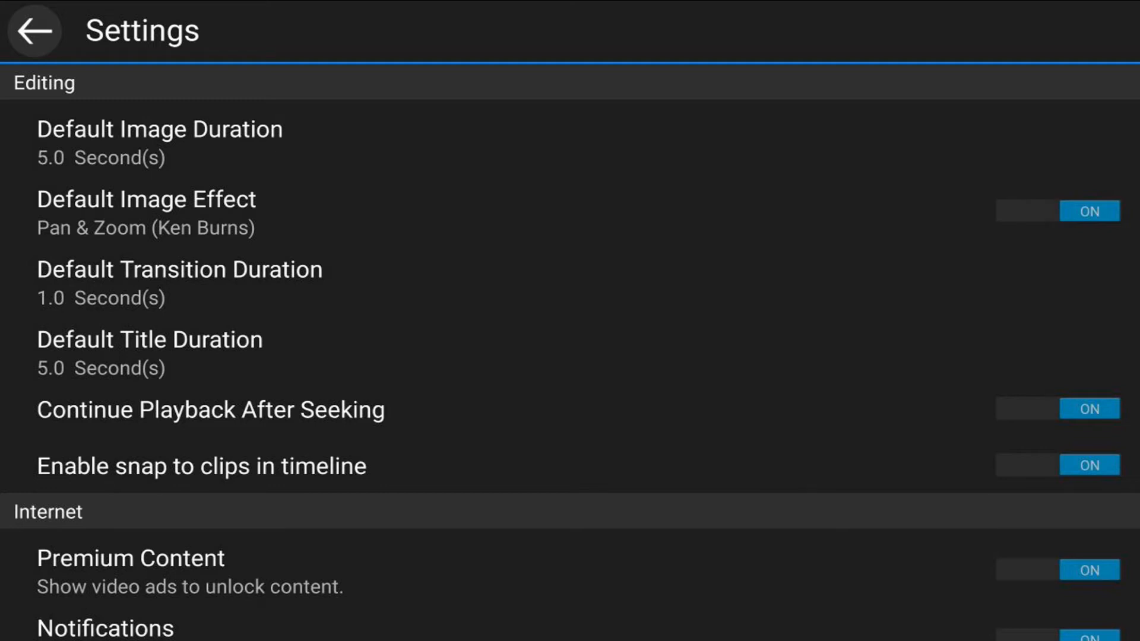
Try the Default Image Duration slider down to 1.0 s, restore 5.0 s, and return to the editor
click(159, 128)
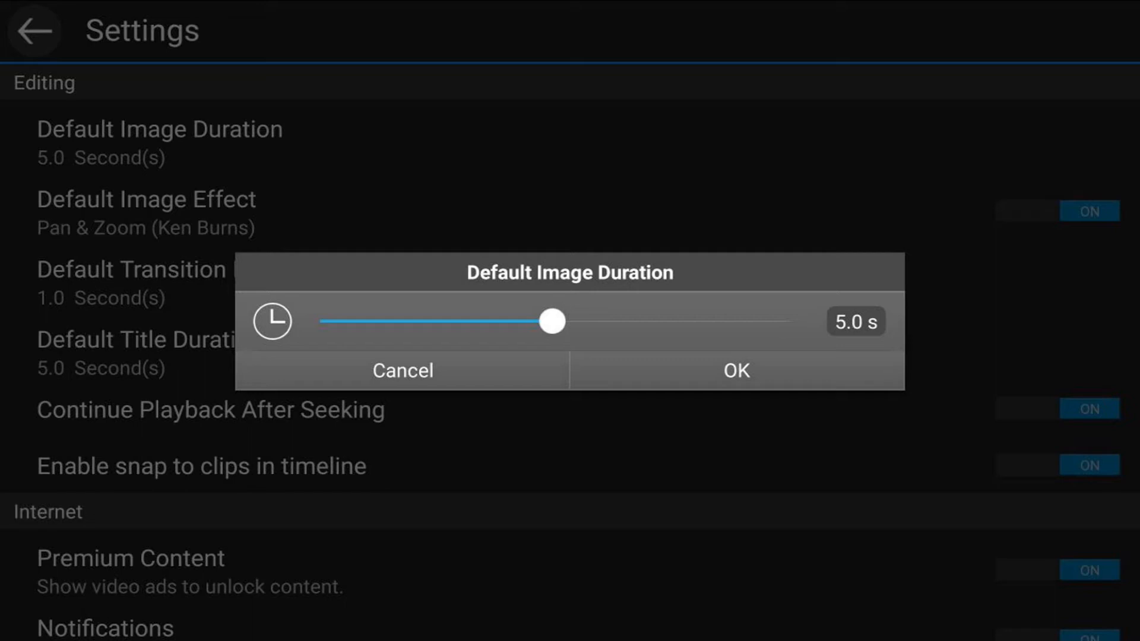
drag(551, 322, 387, 322)
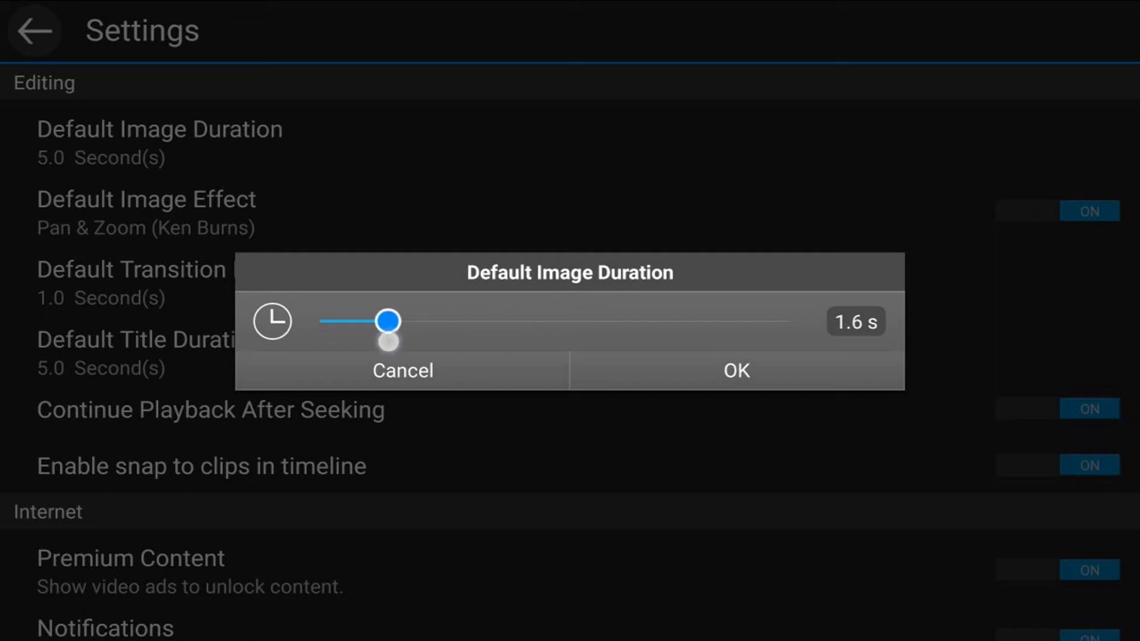
drag(389, 320, 358, 321)
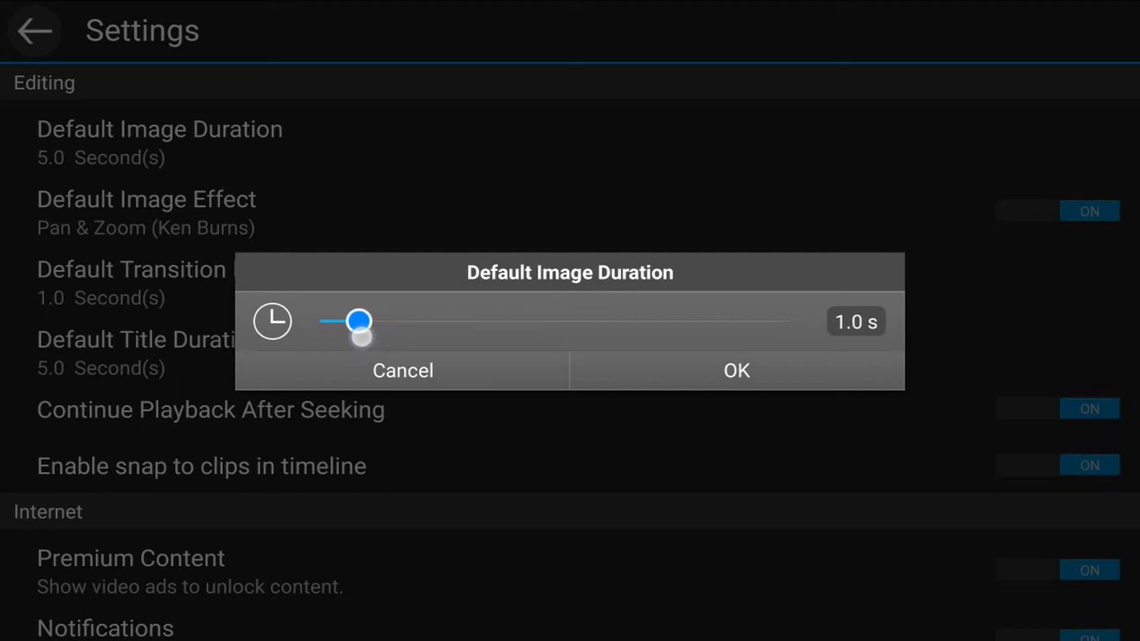
drag(358, 319, 552, 319)
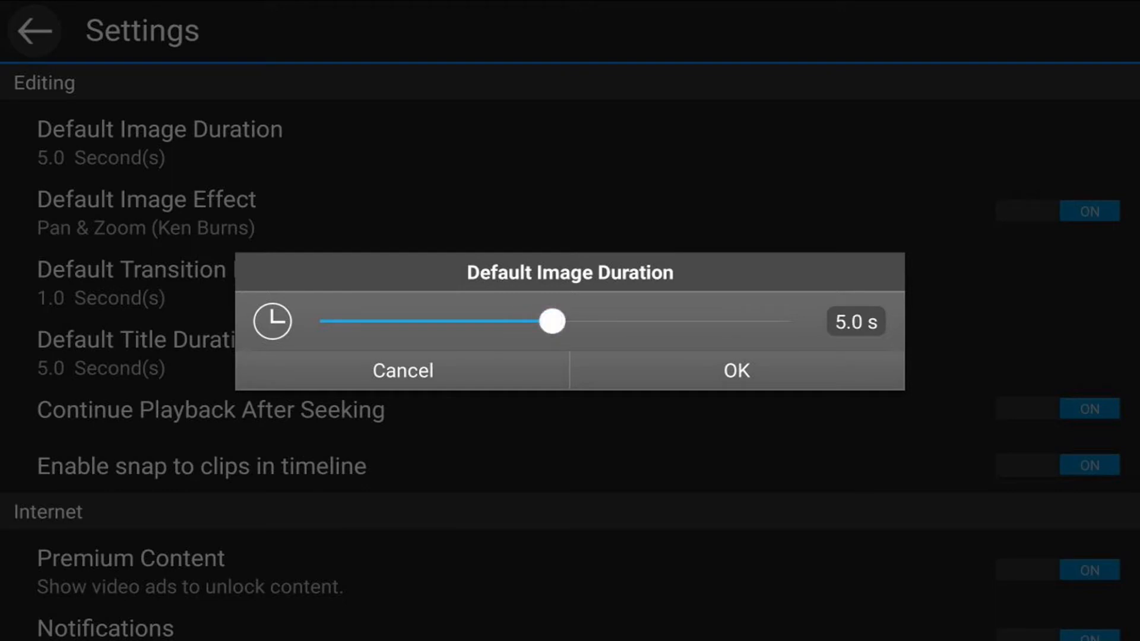
click(734, 370)
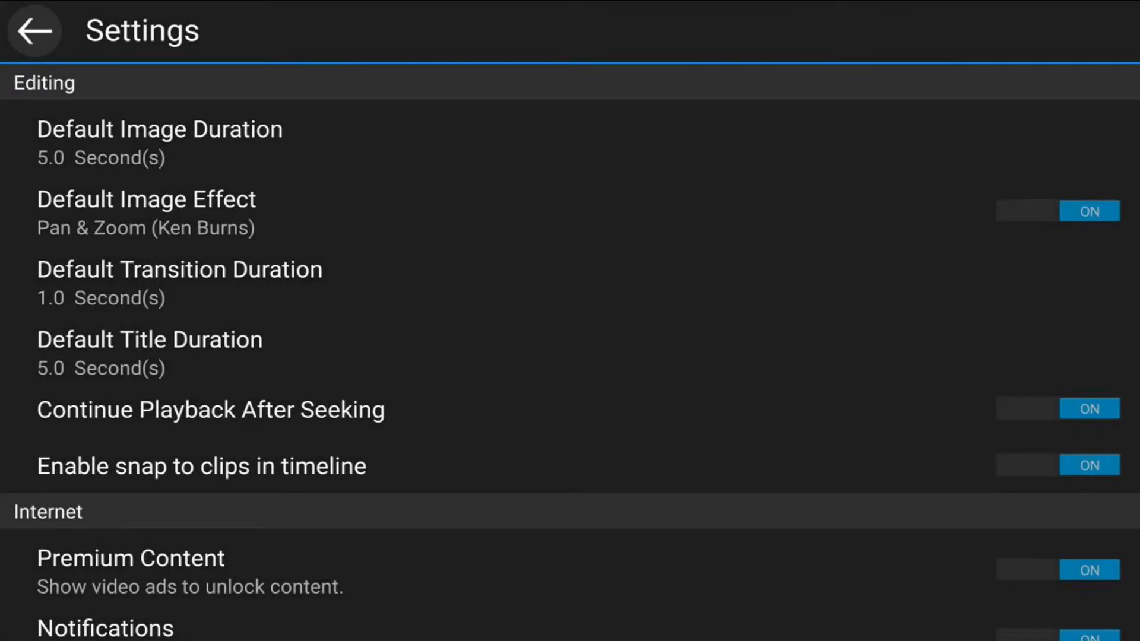
click(32, 31)
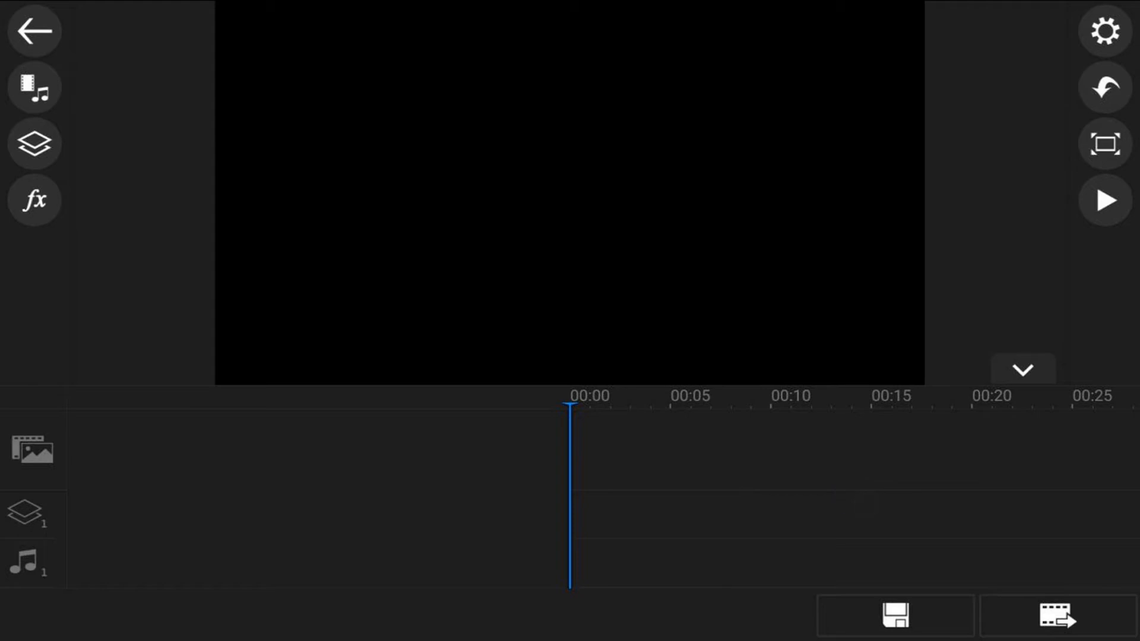
Browse the media library's Photo section into the Pictures folder of landscape photos
click(33, 87)
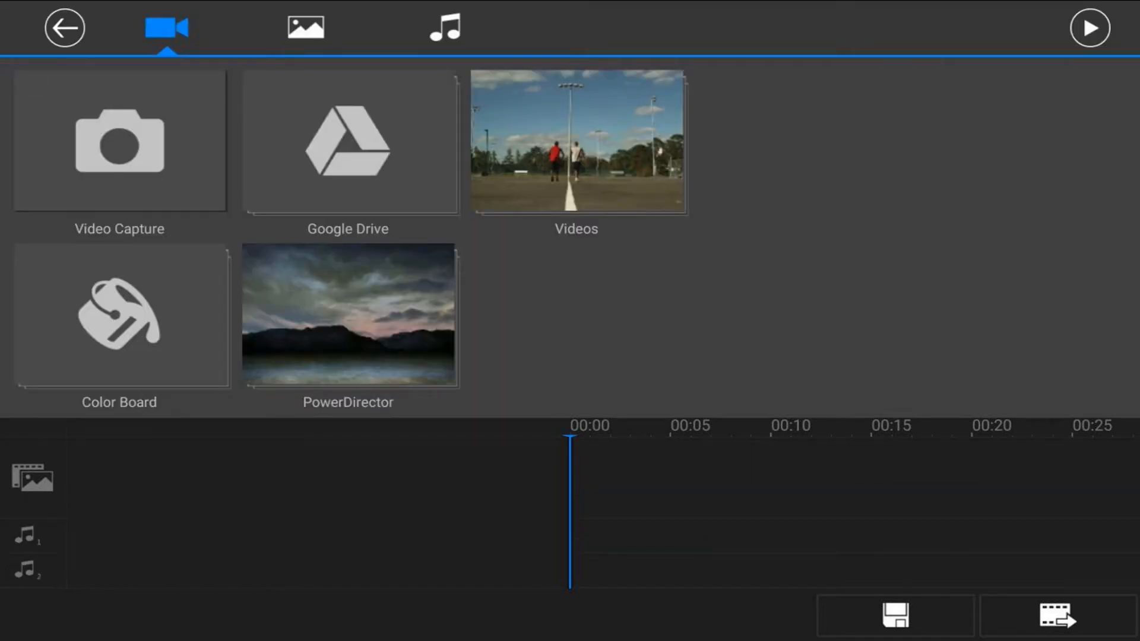
click(305, 27)
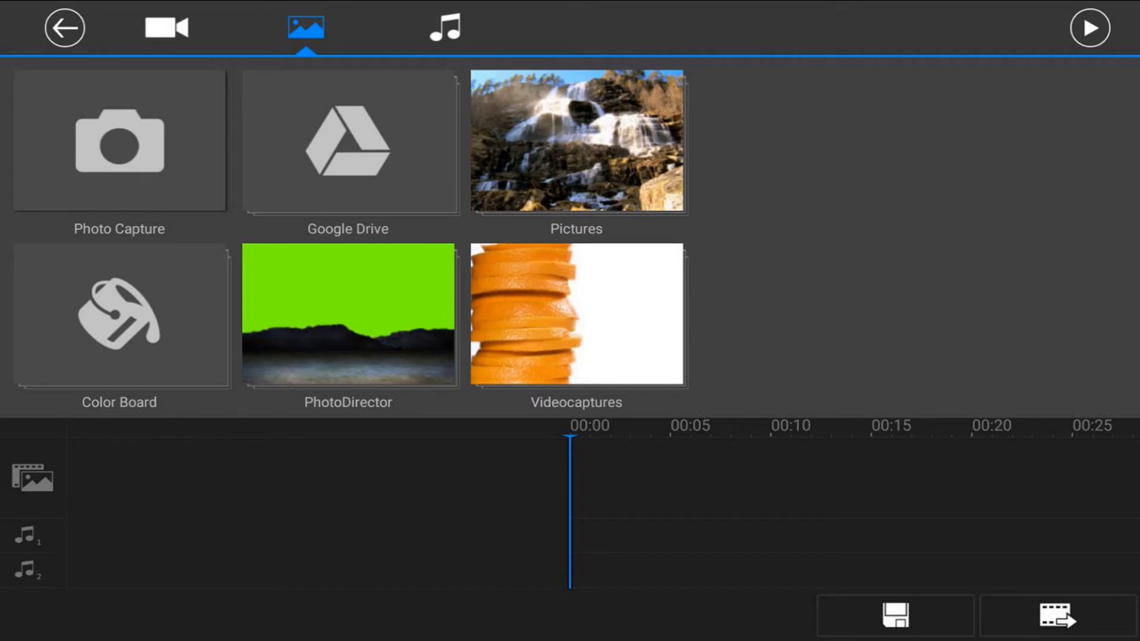
click(578, 140)
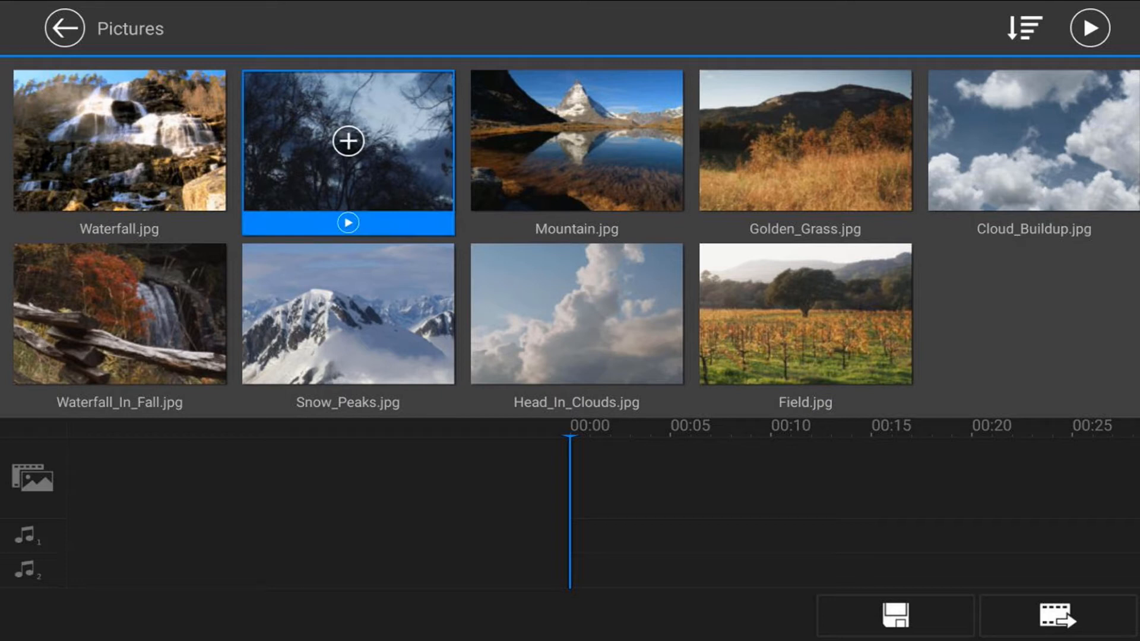
Add Storm.jpg and the following landscape photos to the video track, then leave the library
click(348, 142)
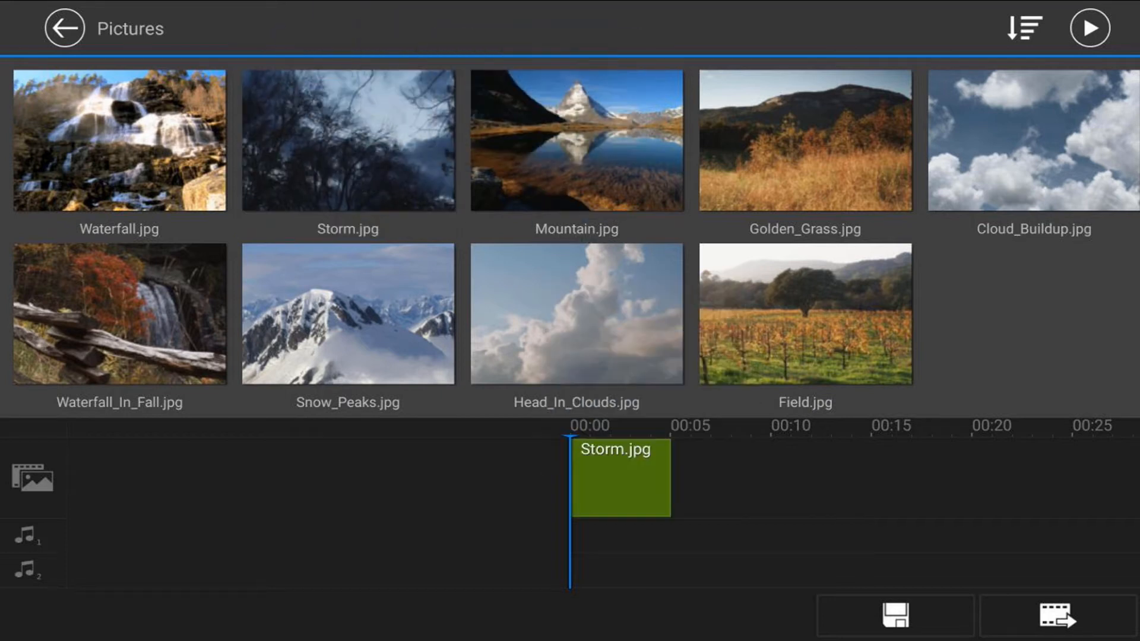
click(119, 140)
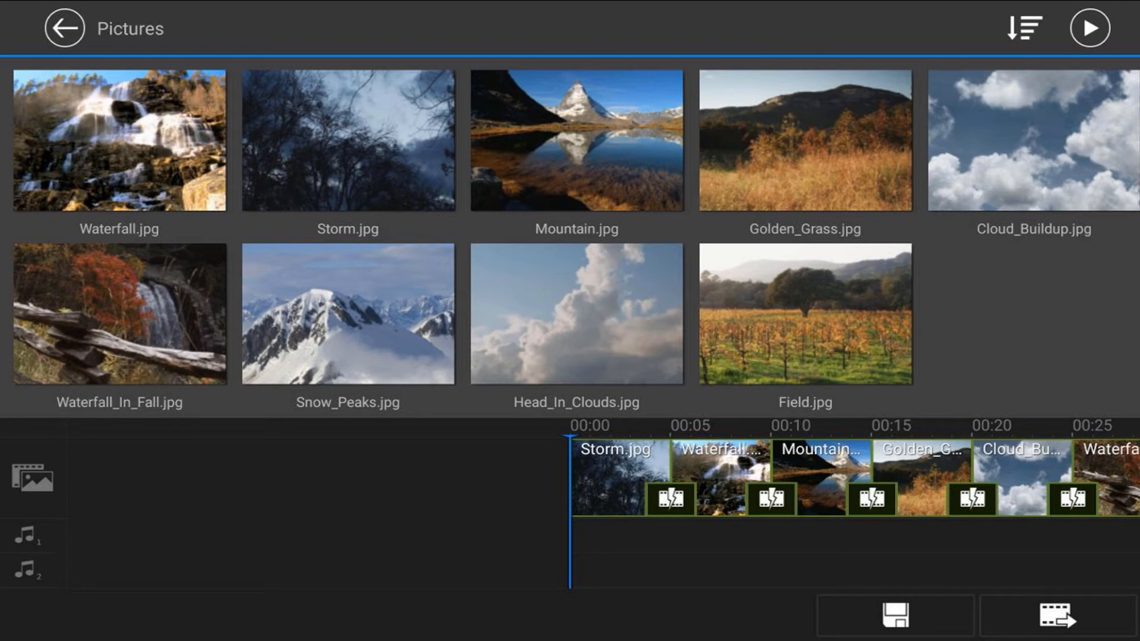
click(64, 27)
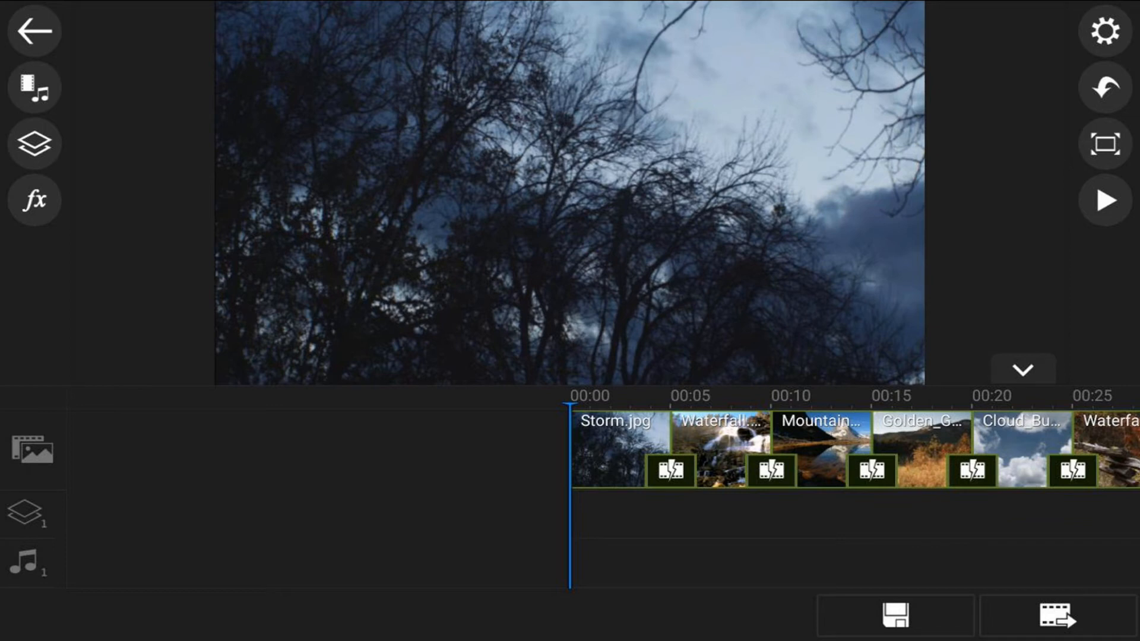
Play back the assembled photo sequence, then select the Storm.jpg clip
click(1106, 200)
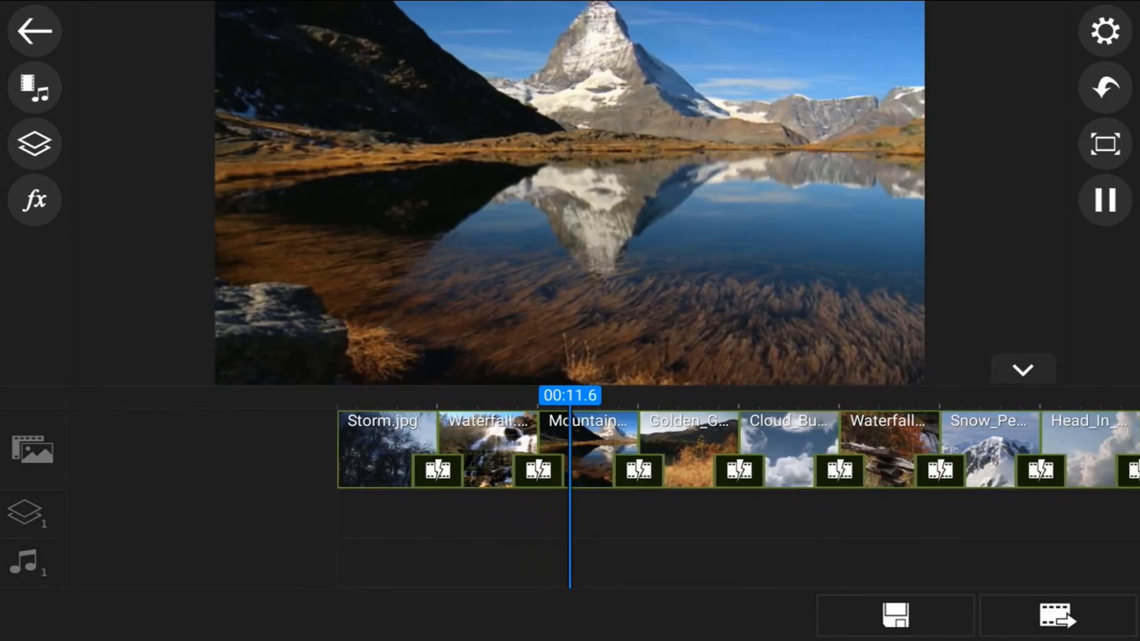
click(1104, 200)
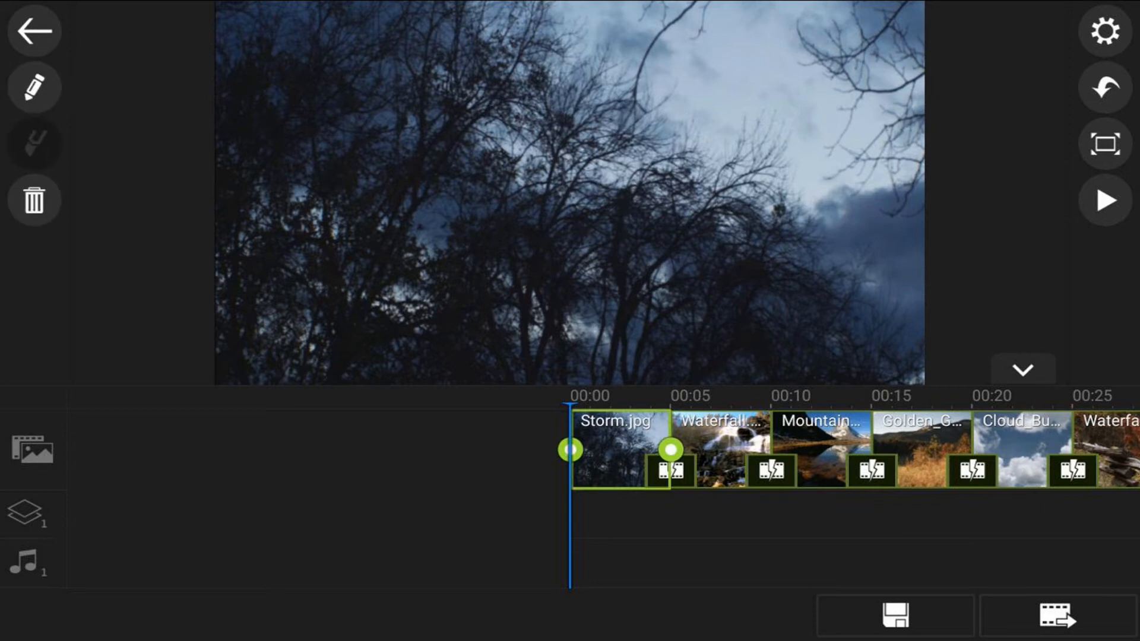
Set Pan & Zoom to Random Motion and apply it to all photos on the track
click(34, 87)
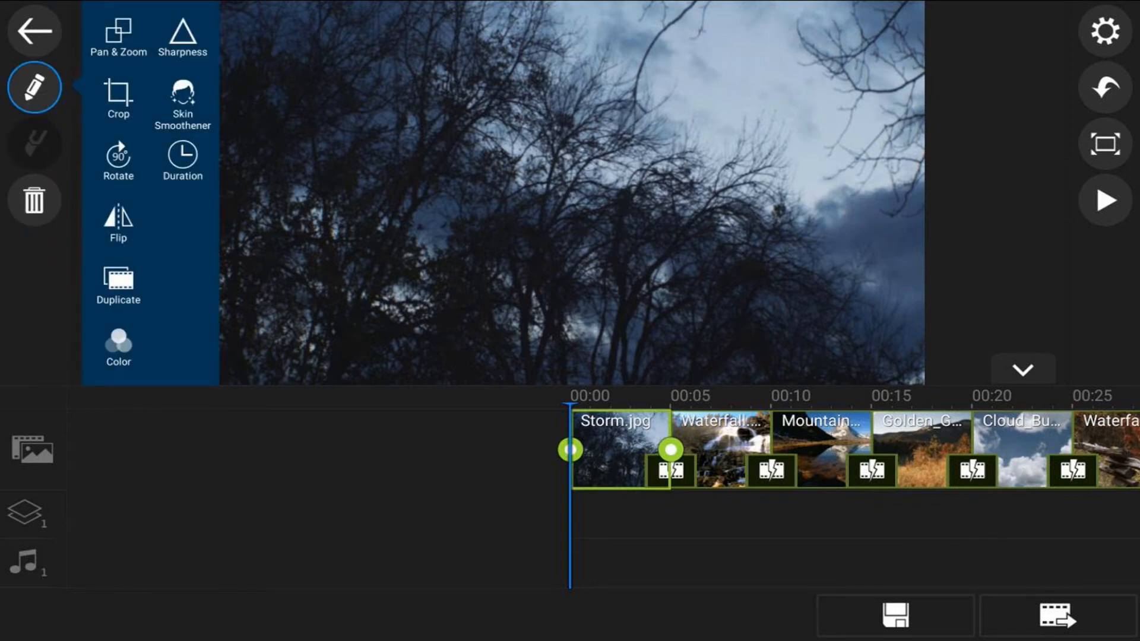
click(118, 39)
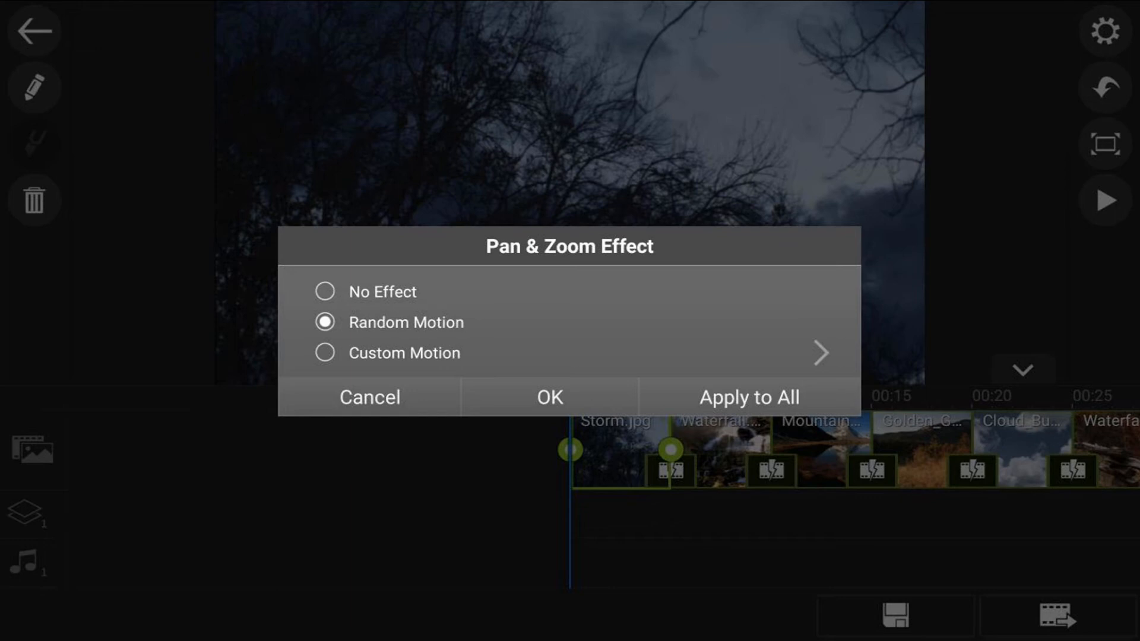
click(550, 397)
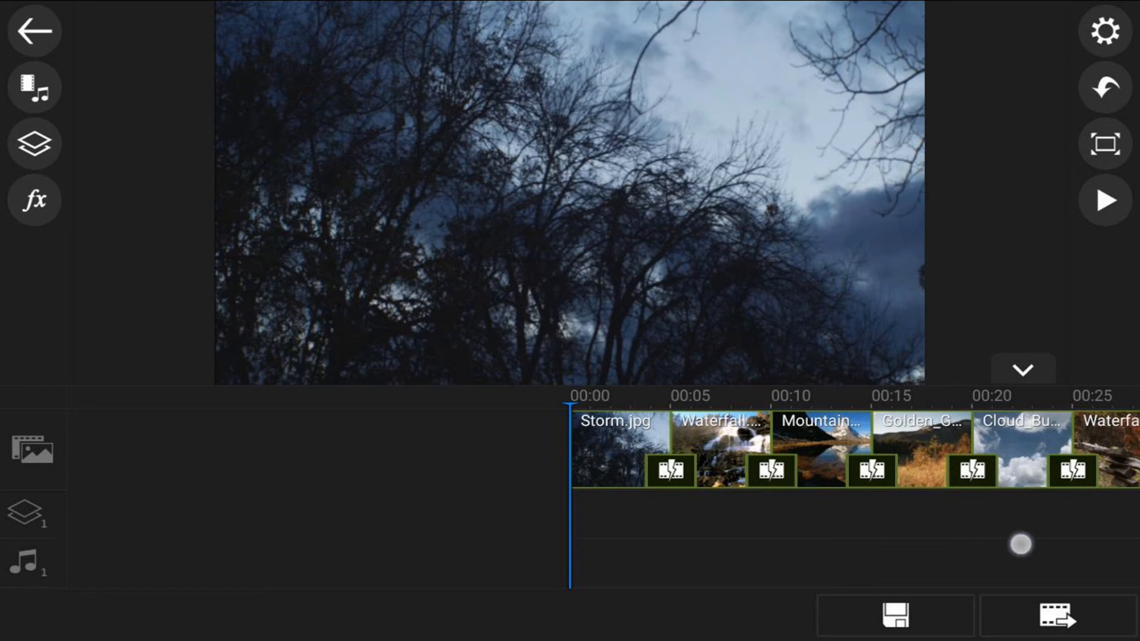
Bring up the transition library for the join between Storm.jpg and the next photo
click(1104, 200)
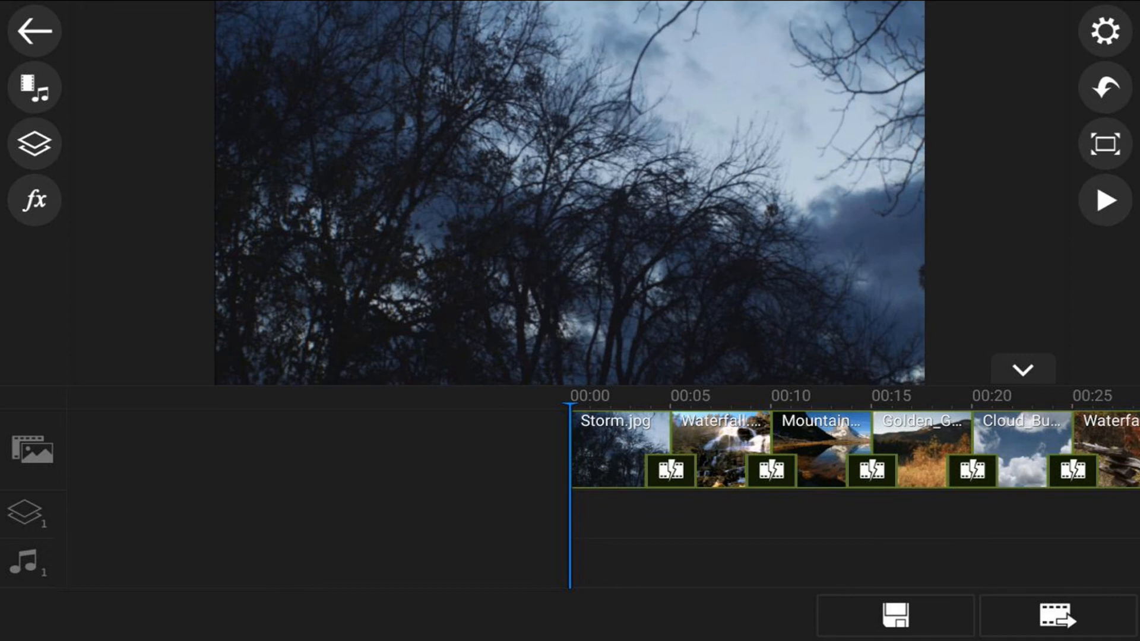
click(670, 469)
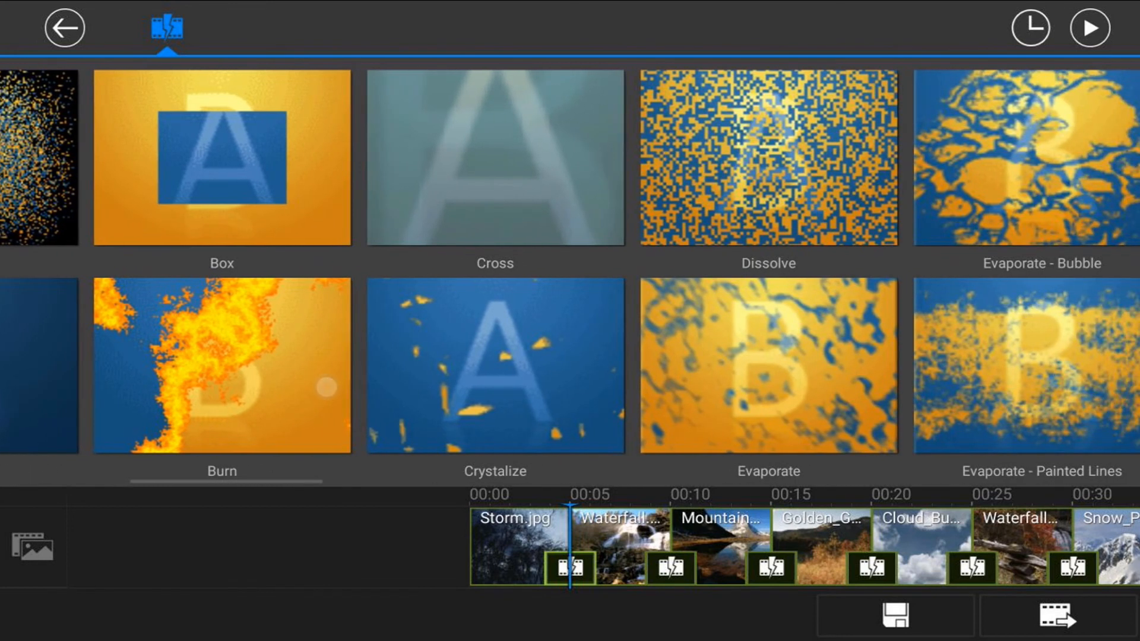
Choose Fade in the transition gallery and apply it to every transition on the timeline
scroll(right, 3)
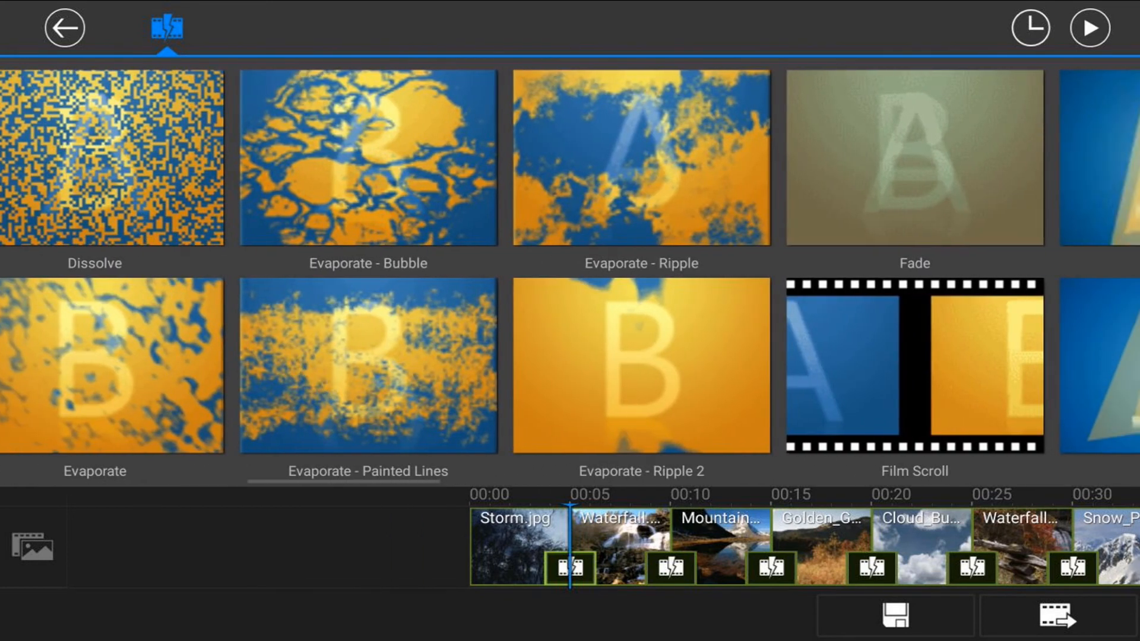
scroll(right, 3)
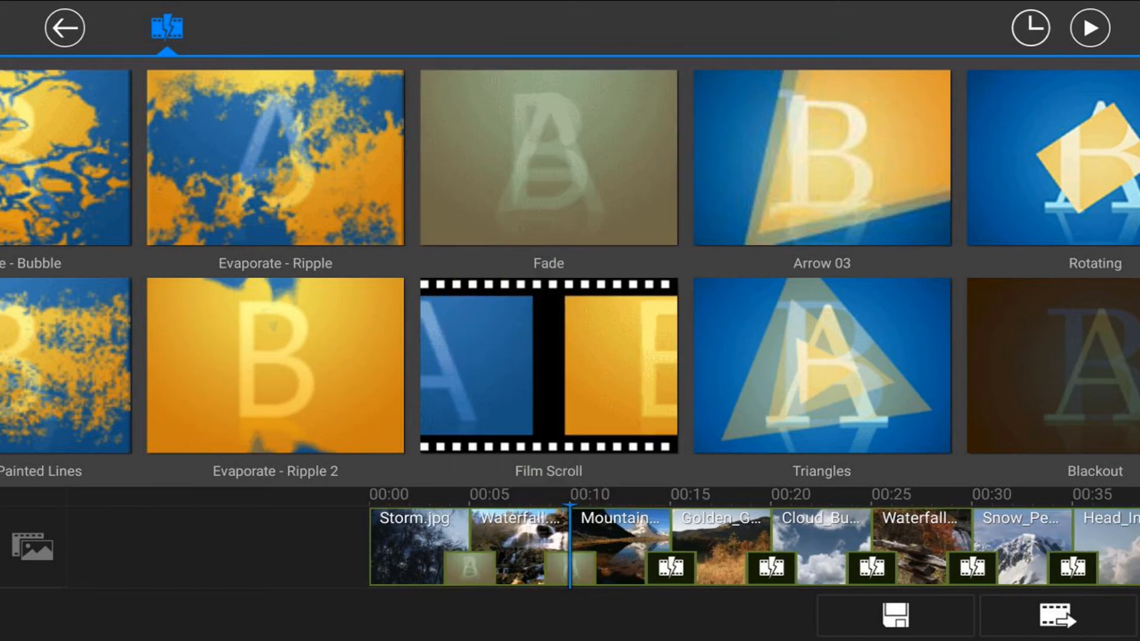
click(549, 366)
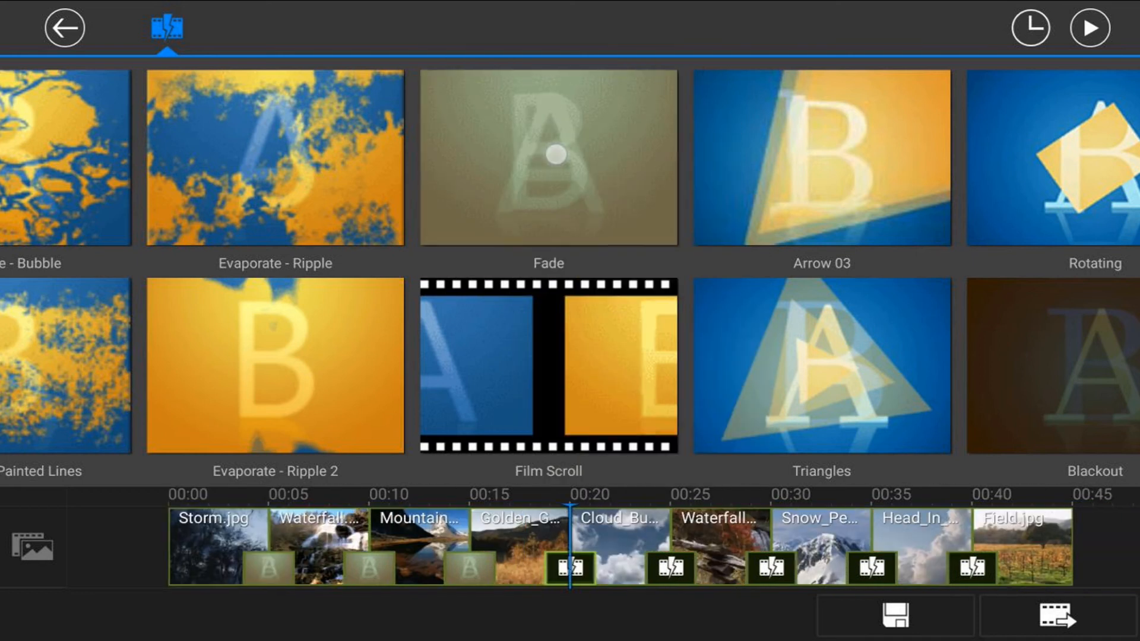
click(549, 157)
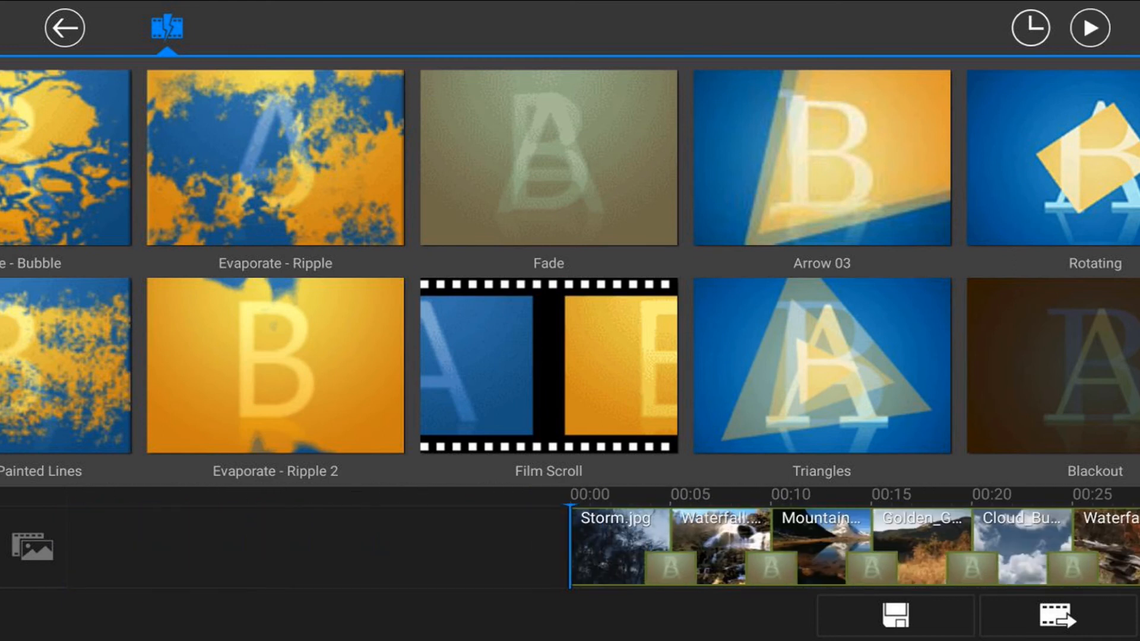
Leave the transition library and play the fade-linked slideshow from the beginning
click(65, 27)
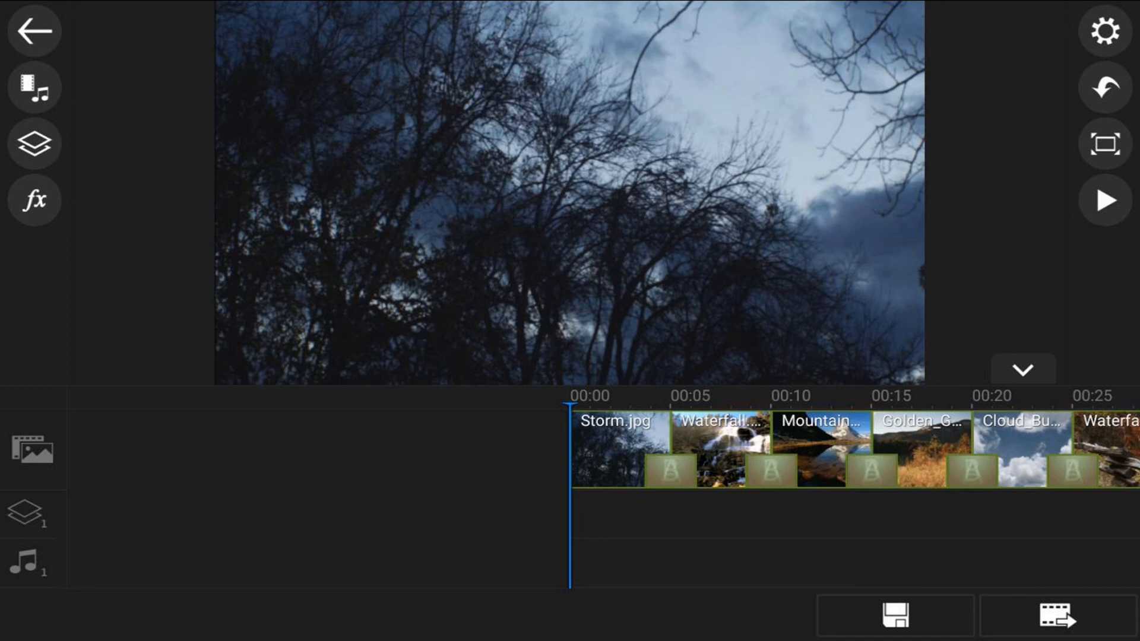
click(1104, 201)
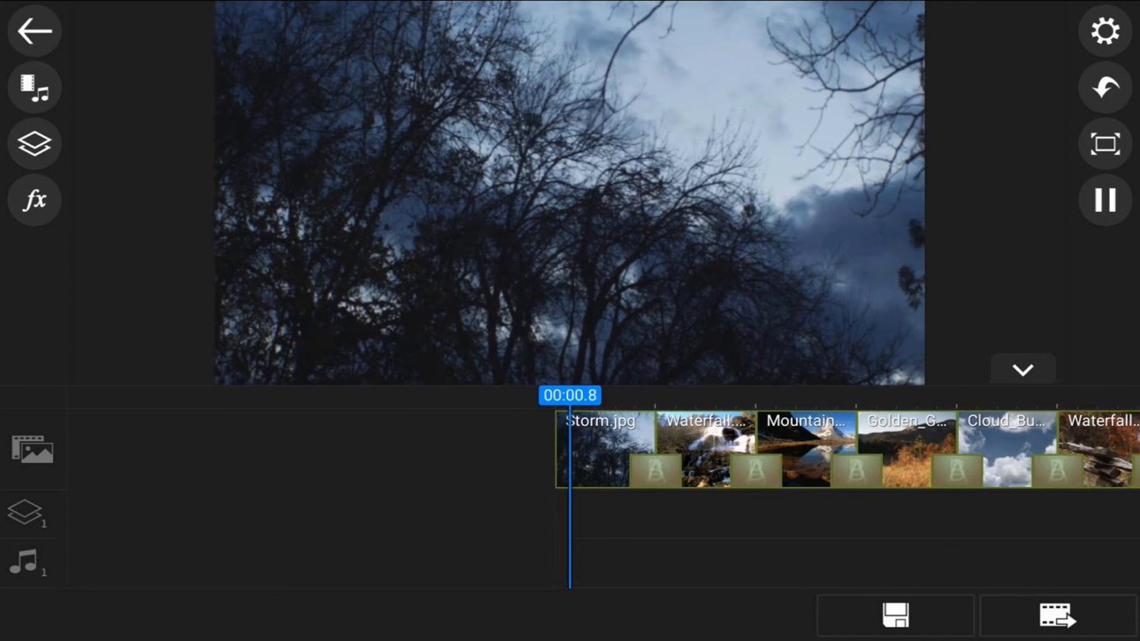